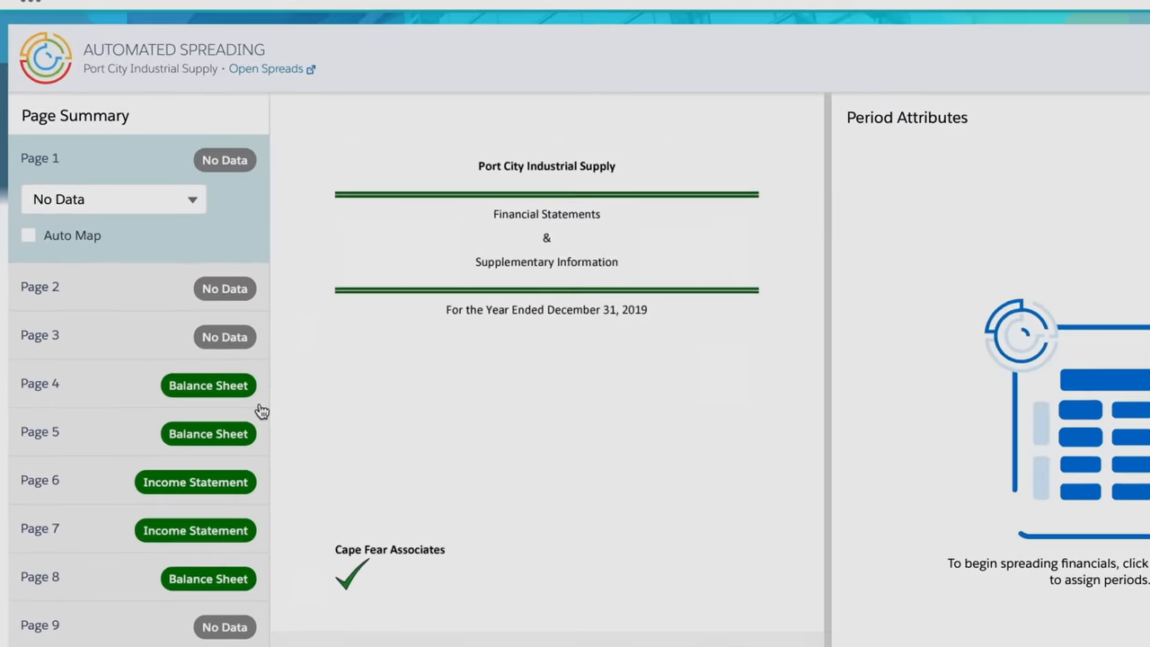
# Confirm the Page Summary classifications to open Financial Mapping for page 6
pyautogui.click(39, 480)
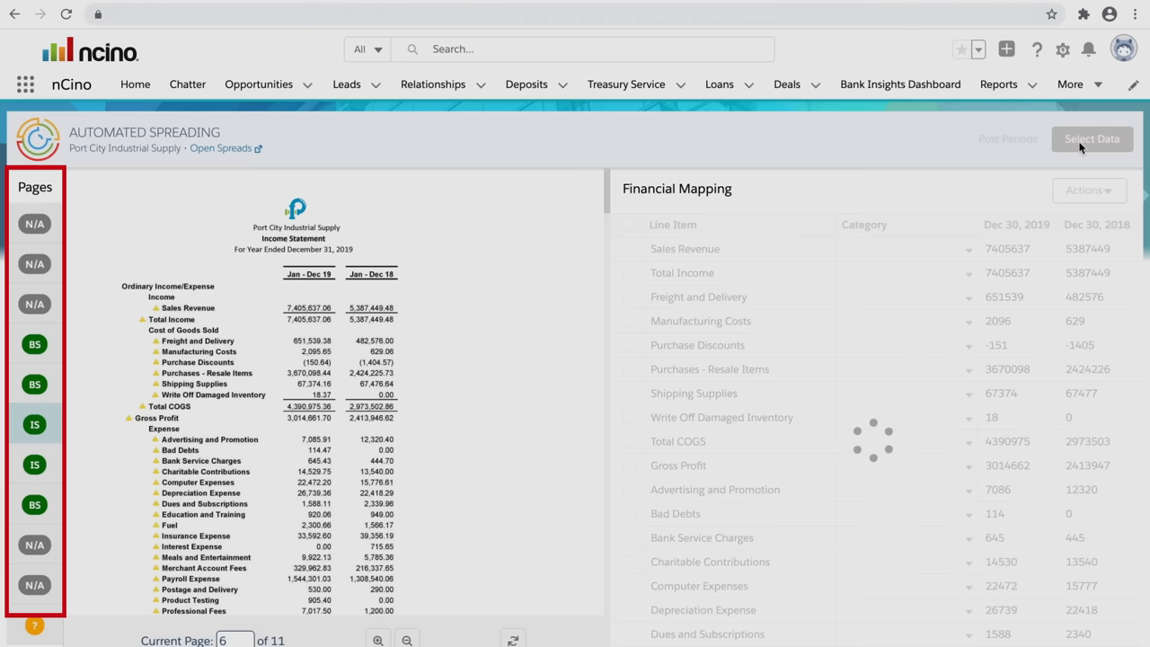
# Accept the extracted income statement line items with Select Data
pyautogui.click(1091, 138)
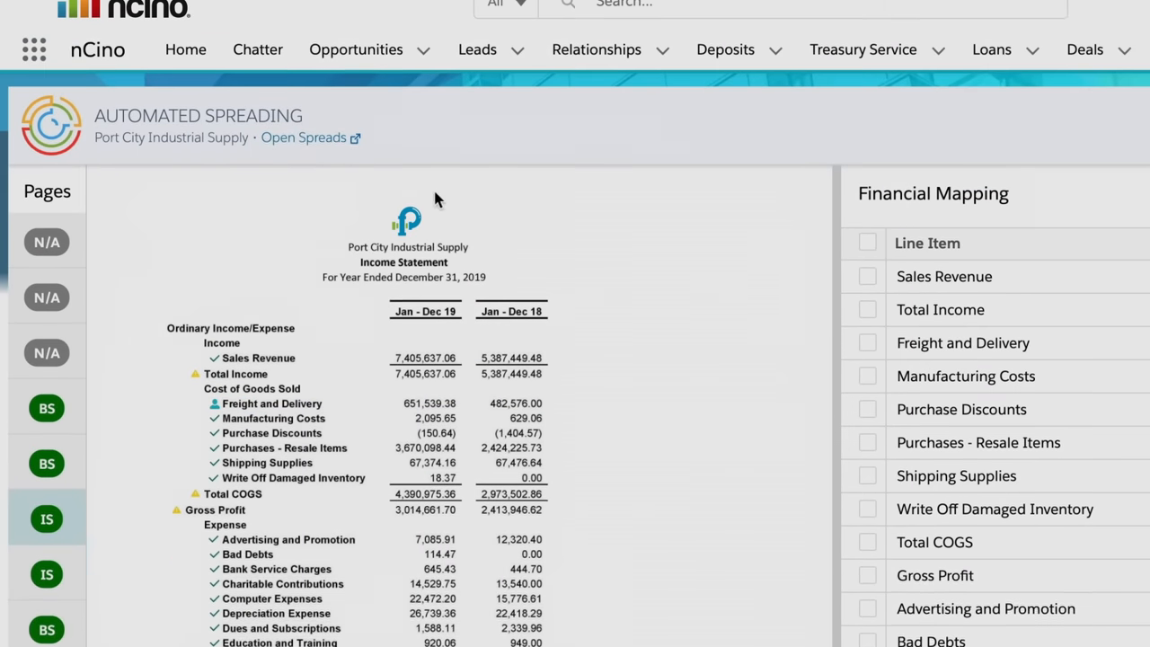
# Post the periods, then review the Traditional Cash Flow and Income Statement spreads
pyautogui.click(305, 137)
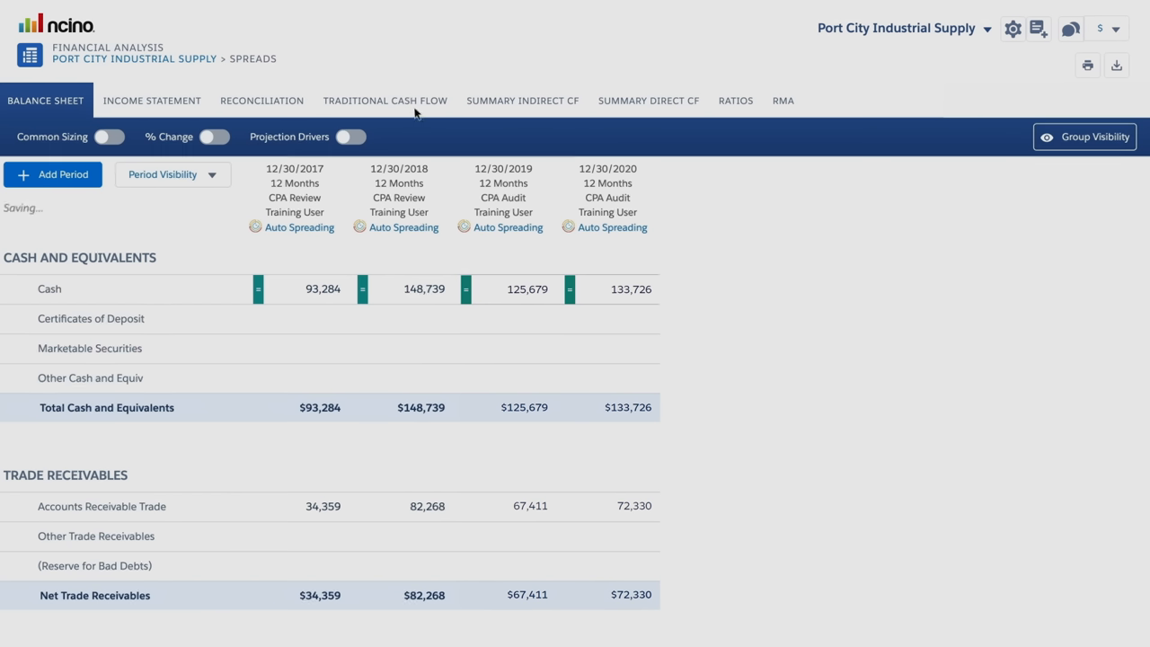
pyautogui.click(385, 100)
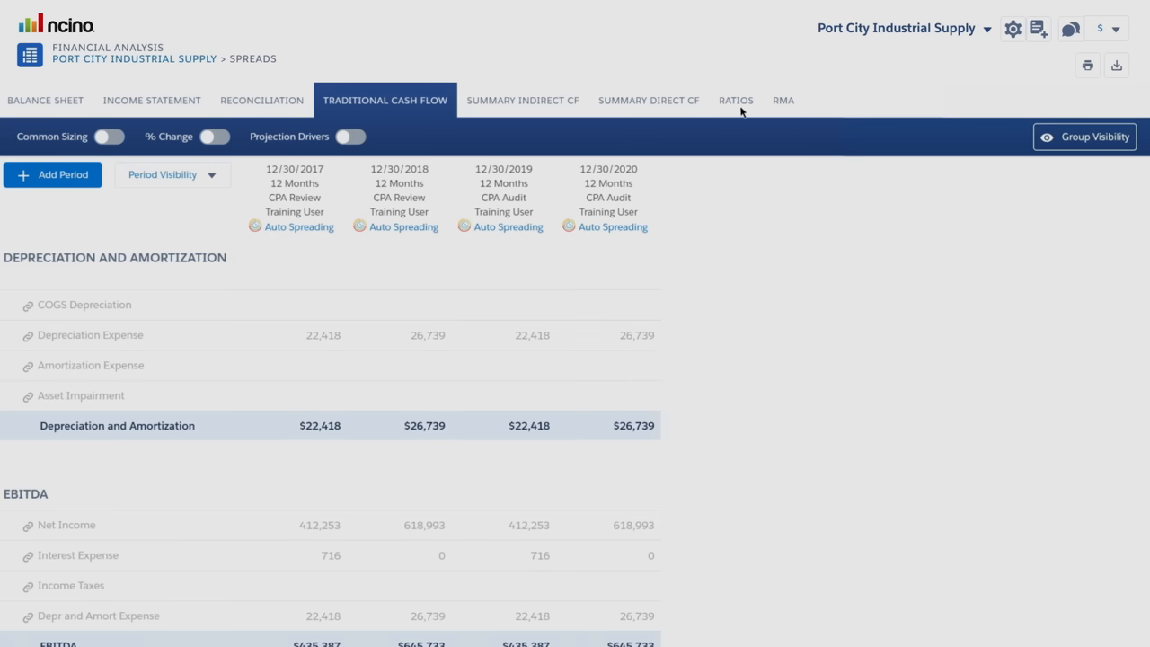
pyautogui.click(151, 100)
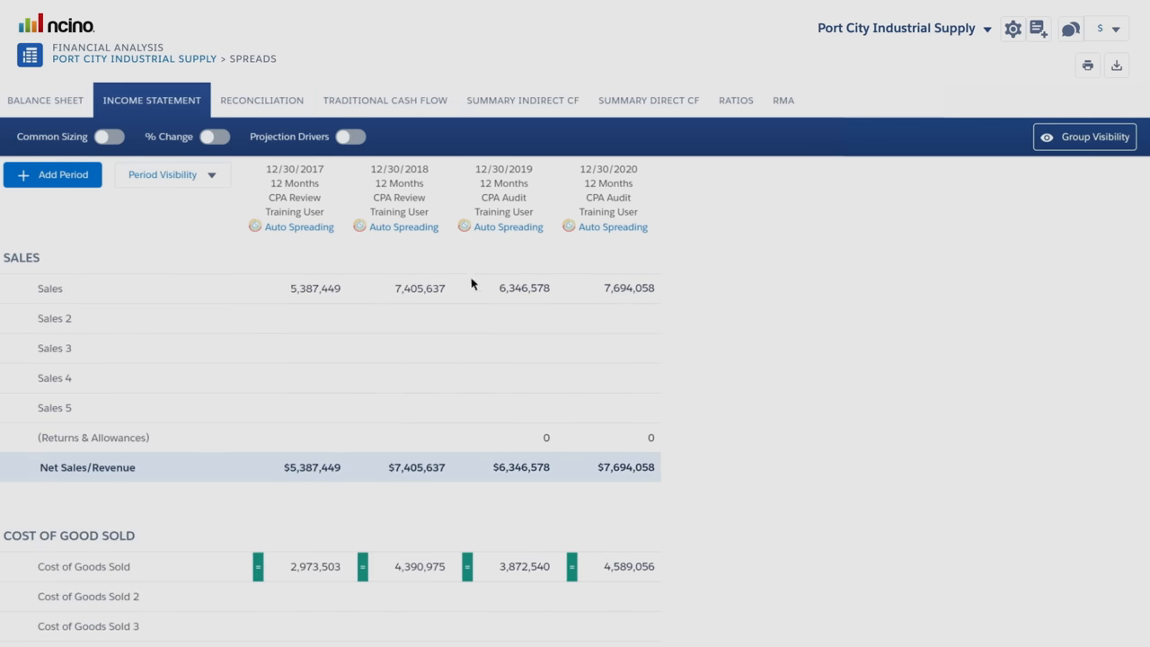